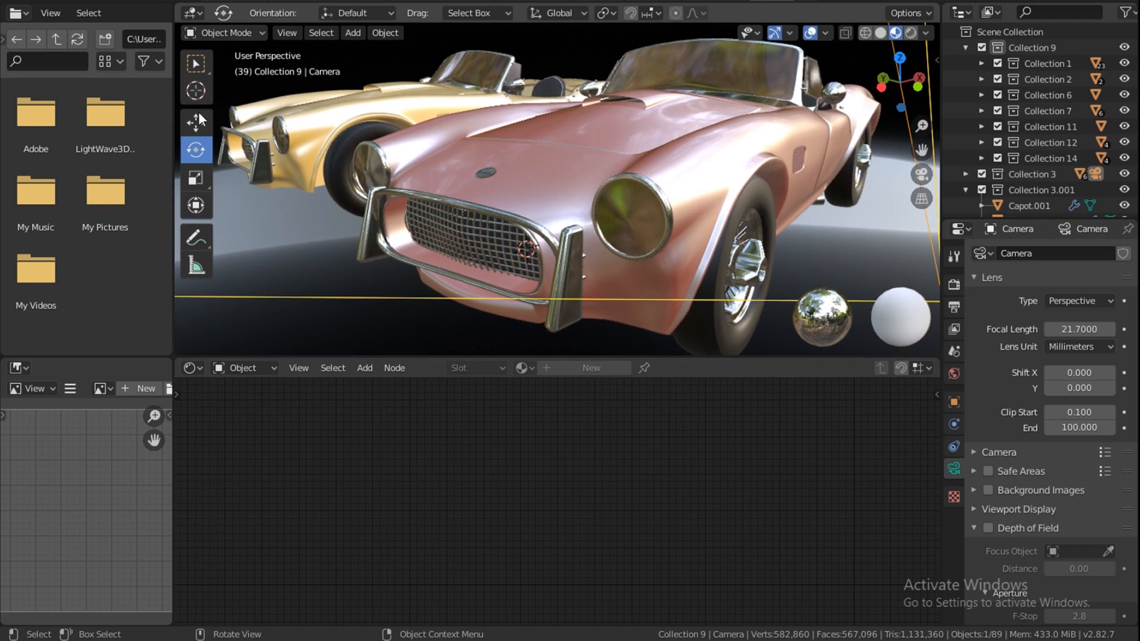
mouse_move(492, 155)
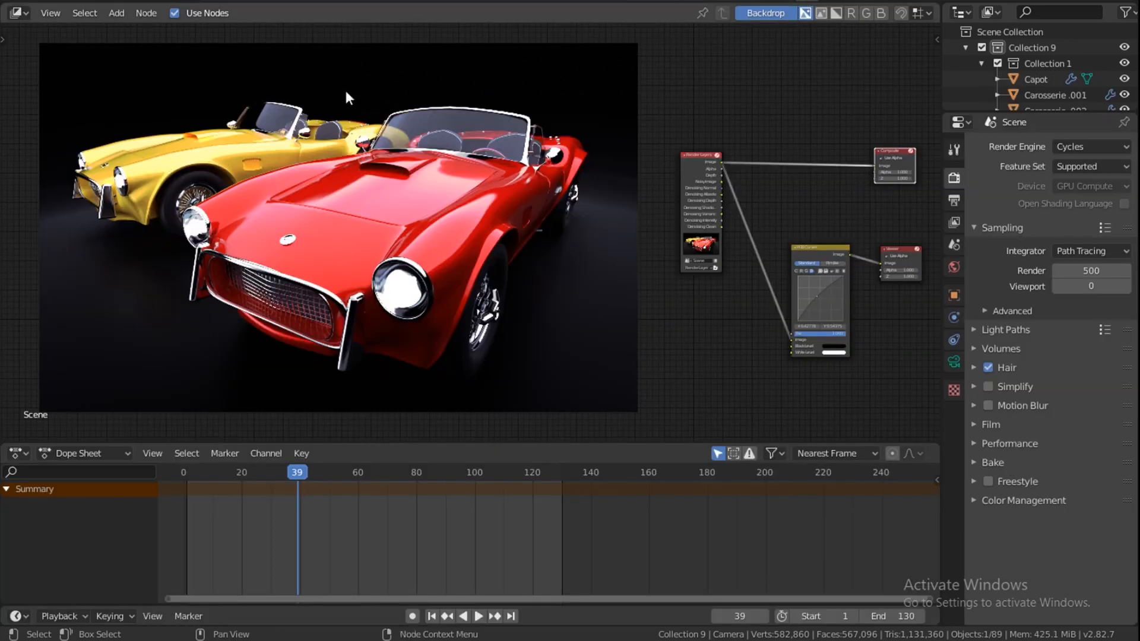
mouse_move(136, 259)
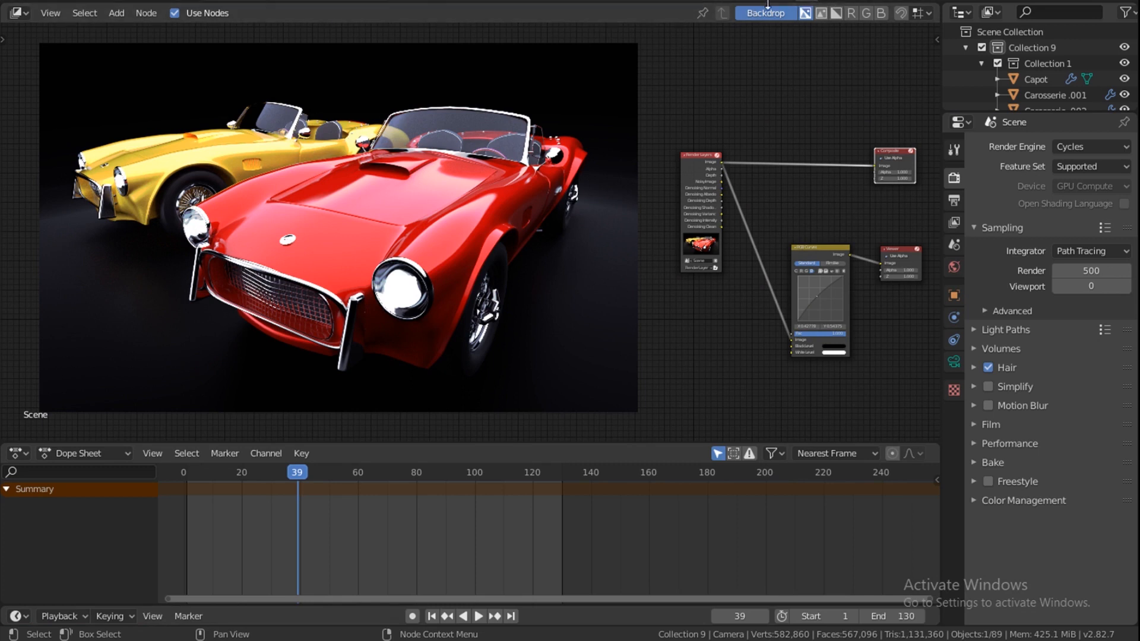
mouse_move(555, 122)
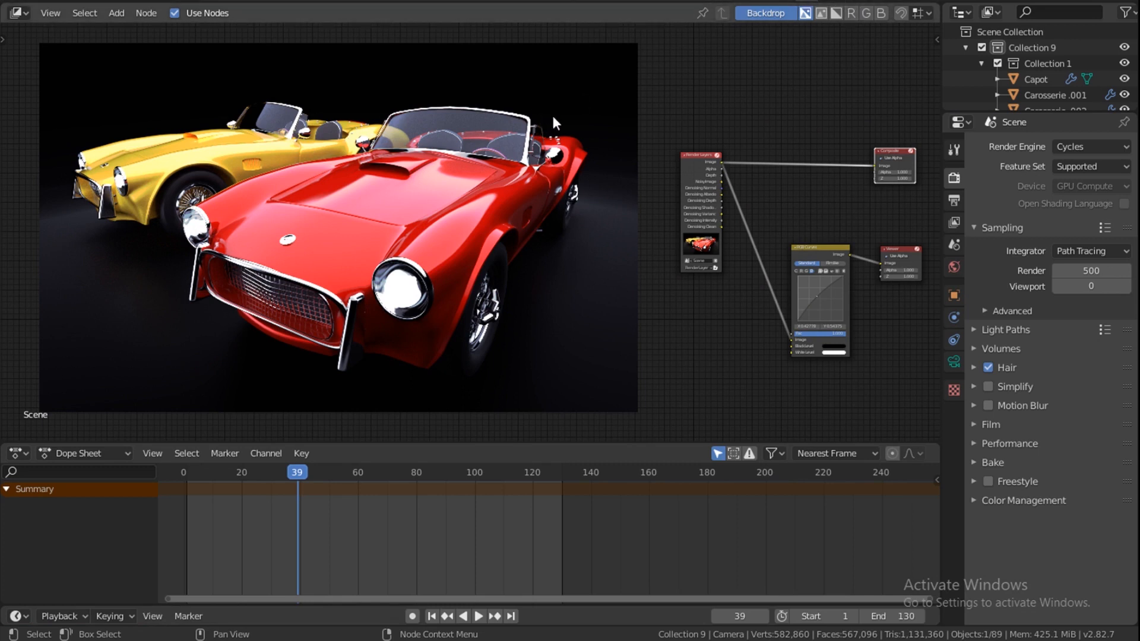
mouse_move(415, 3)
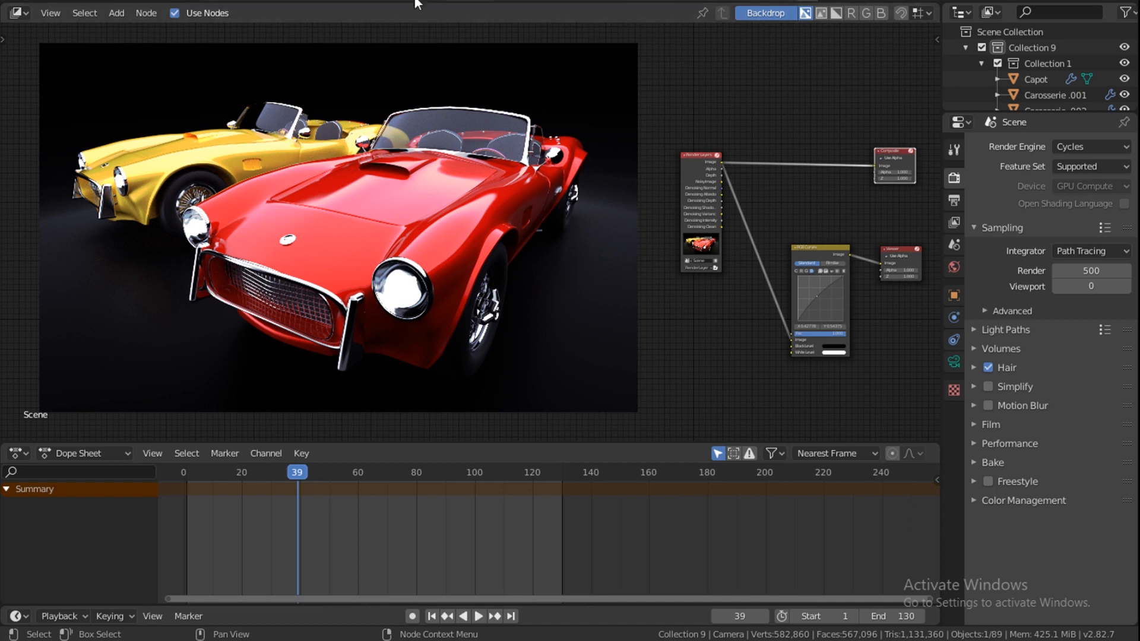
mouse_move(331, 4)
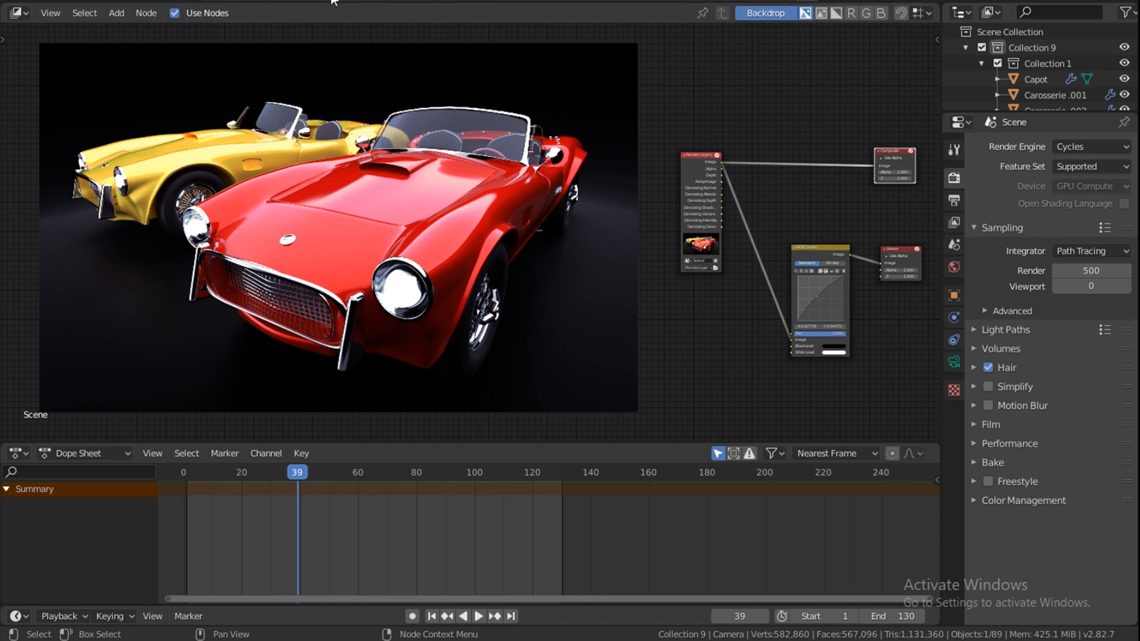
mouse_move(618, 3)
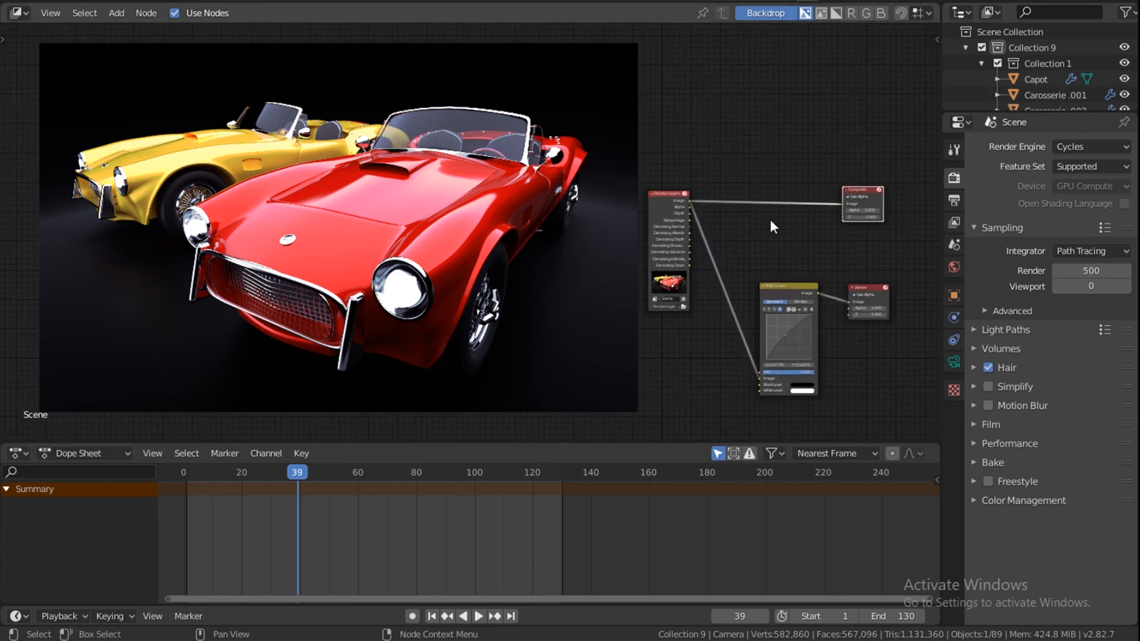
mouse_move(701, 179)
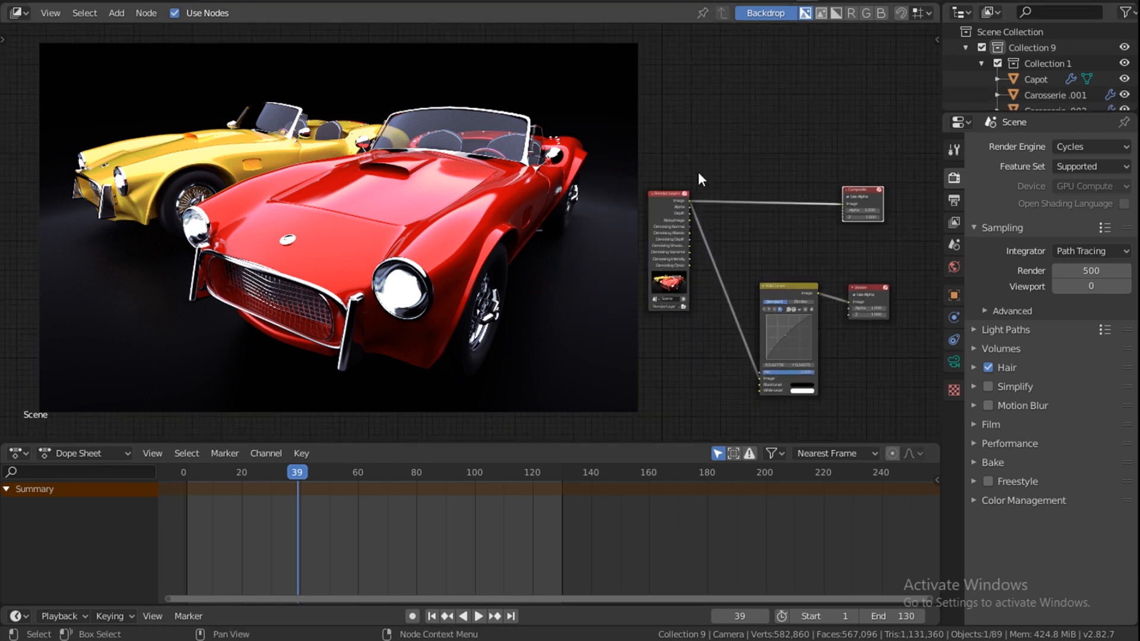
Search the add-node menu for 'def' to insert a Defocus node on the render link
left_click(115, 12)
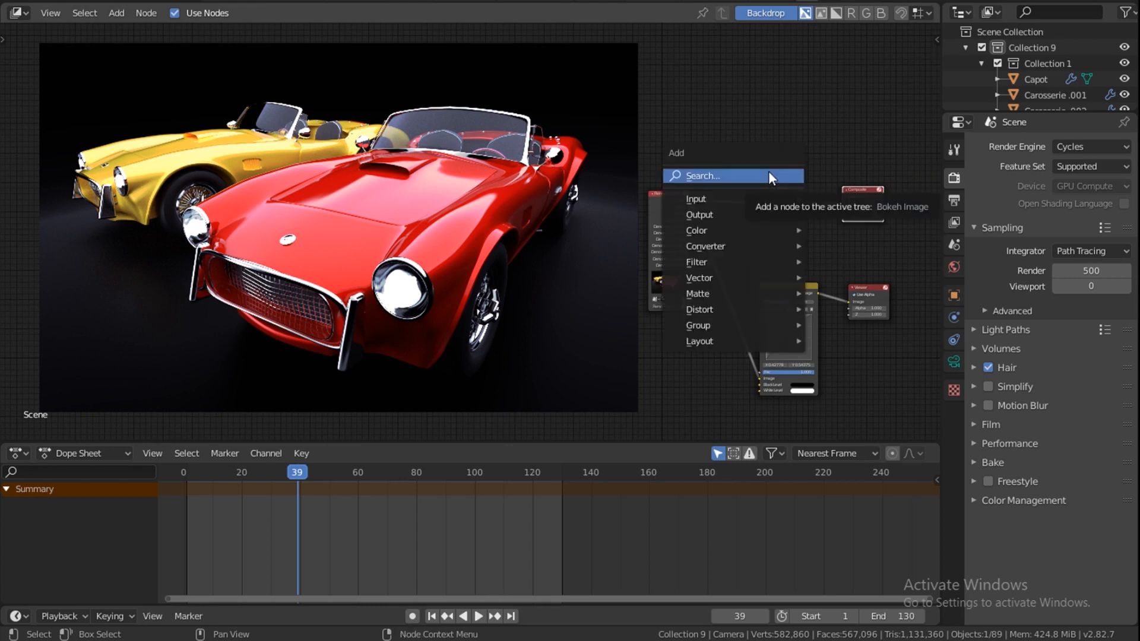
type("def")
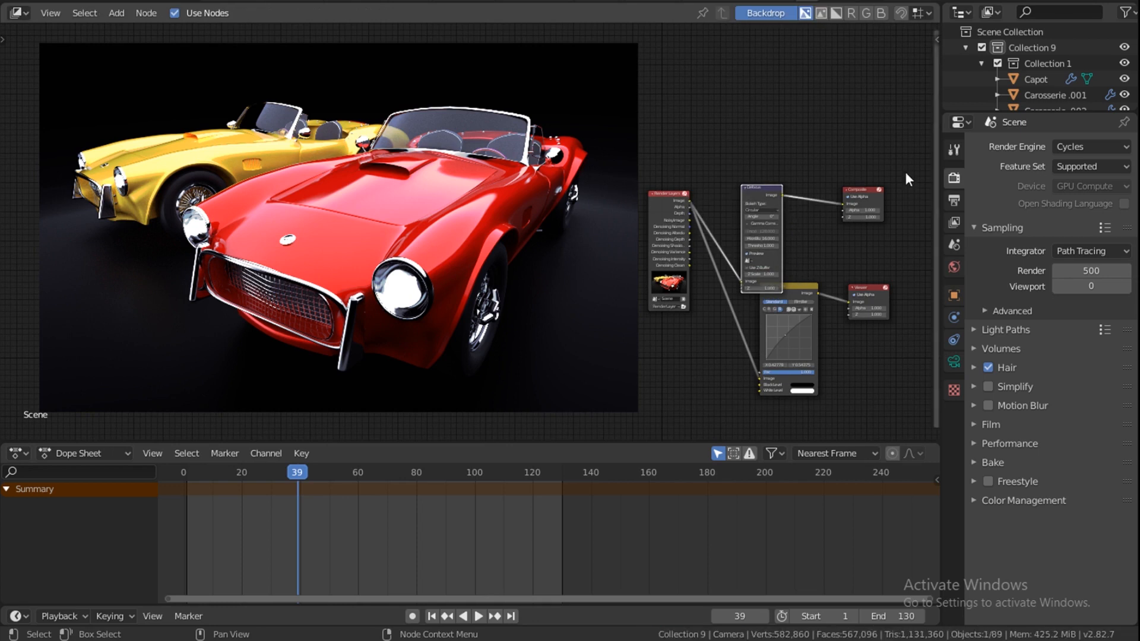
mouse_move(803, 242)
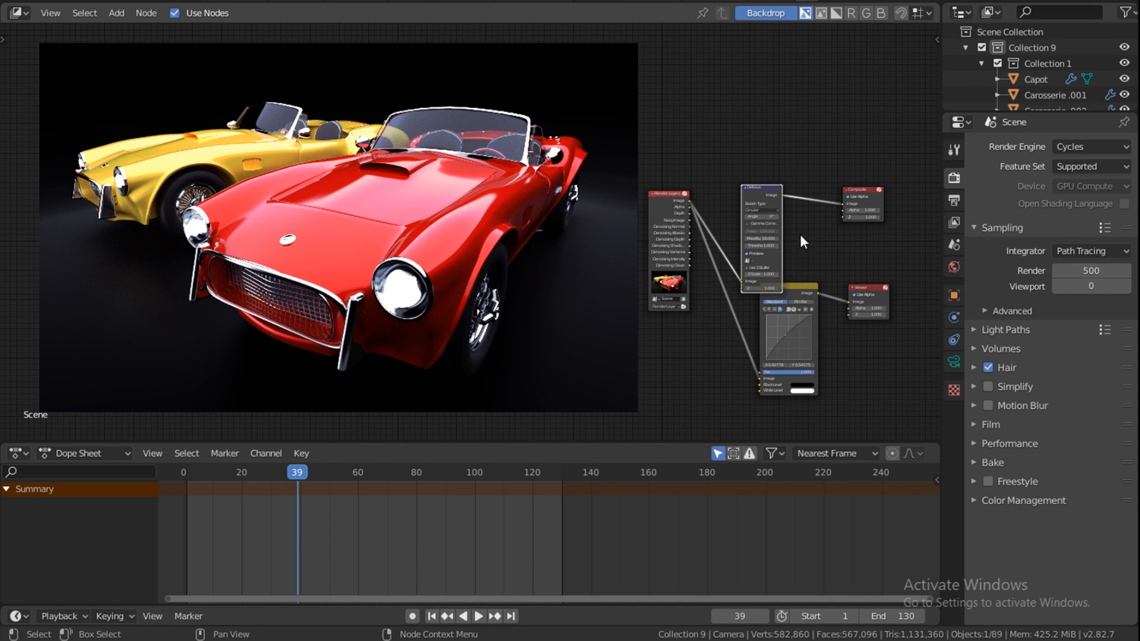
mouse_move(789, 187)
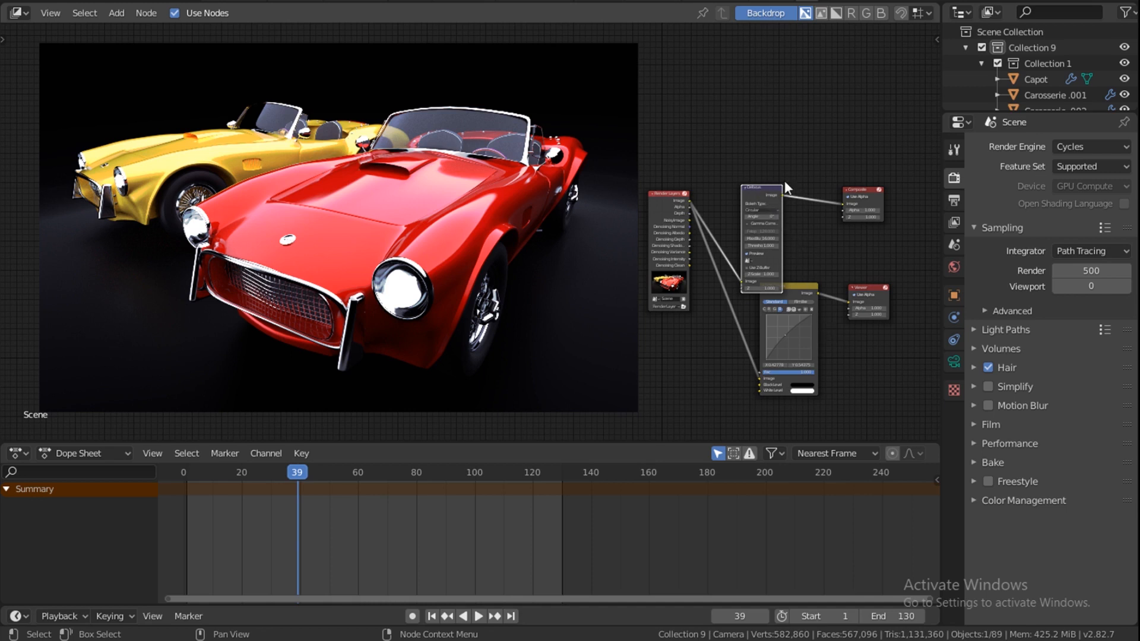
mouse_move(692, 206)
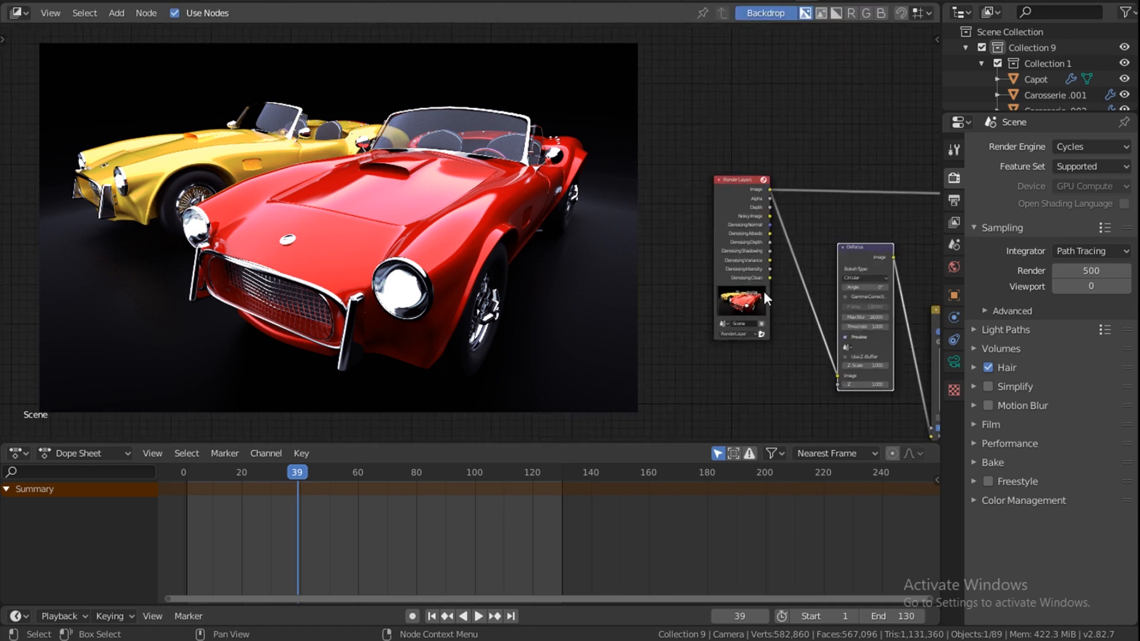
mouse_move(771, 215)
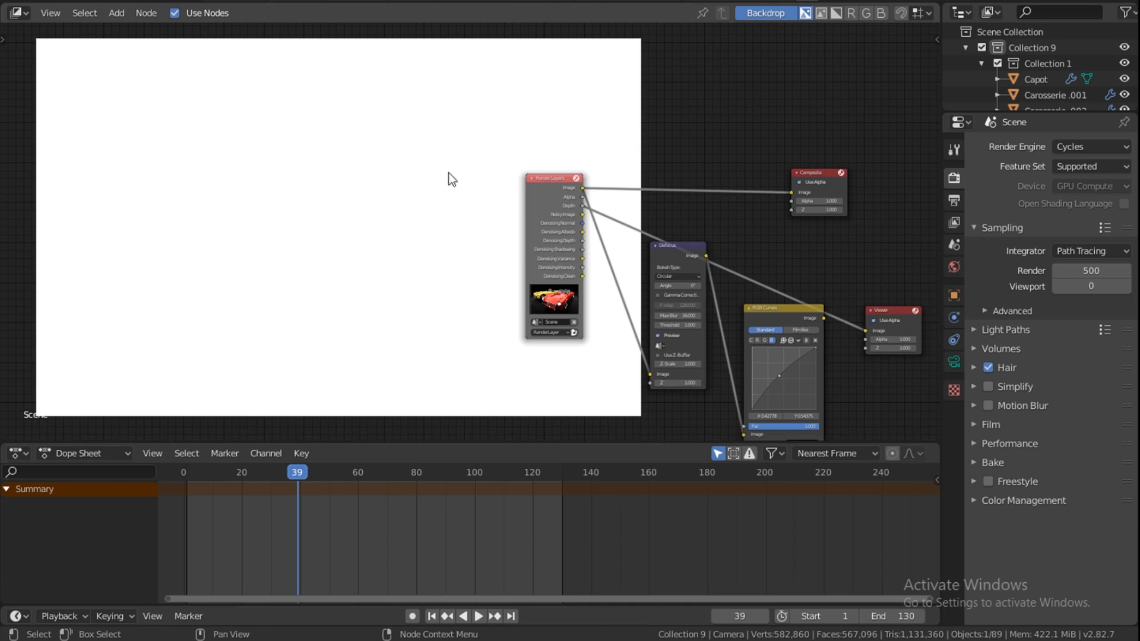
mouse_move(443, 207)
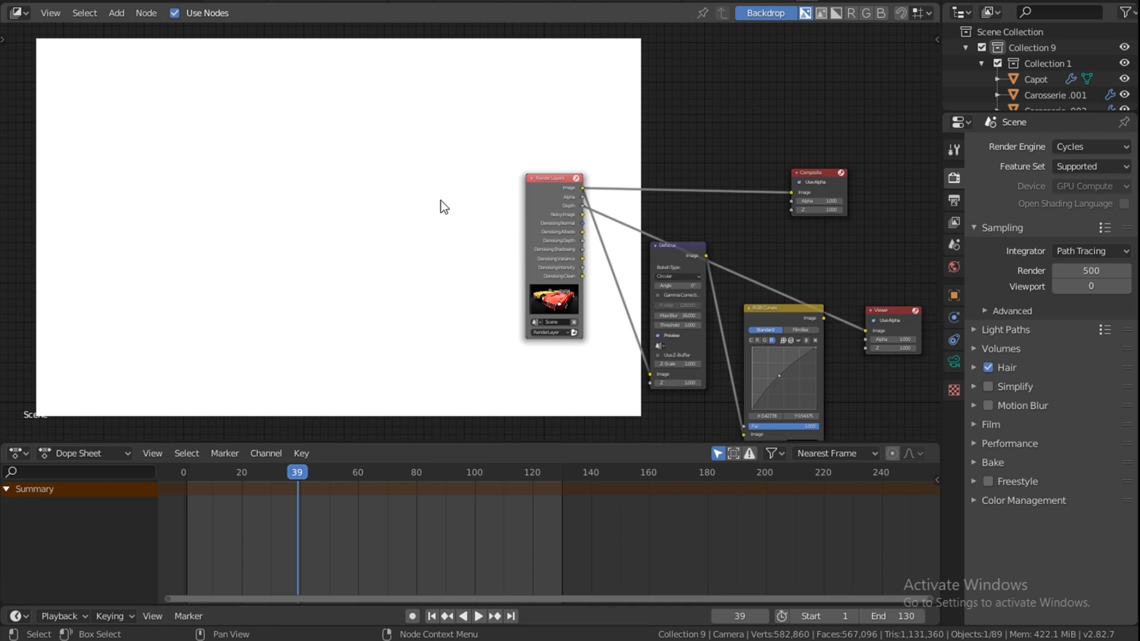
mouse_move(445, 310)
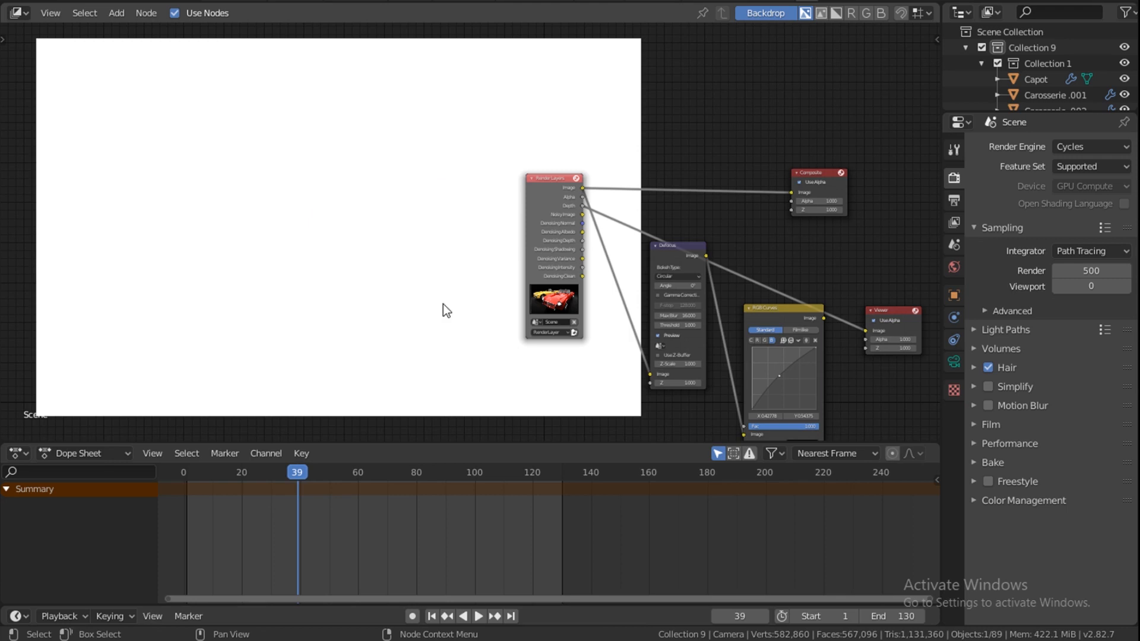
mouse_move(329, 123)
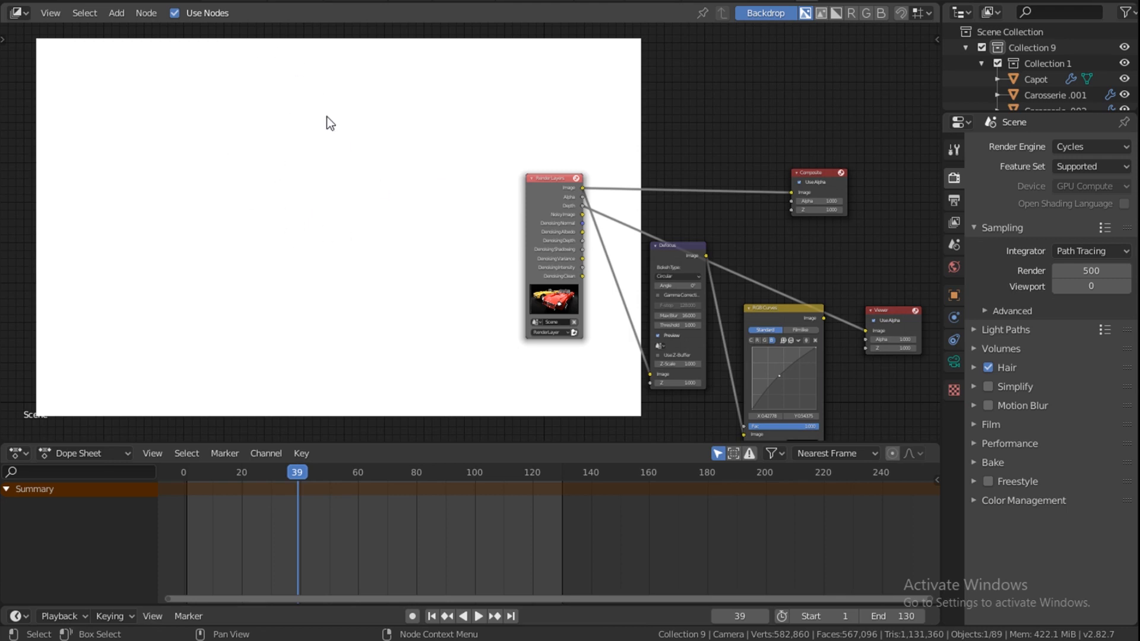
mouse_move(663, 205)
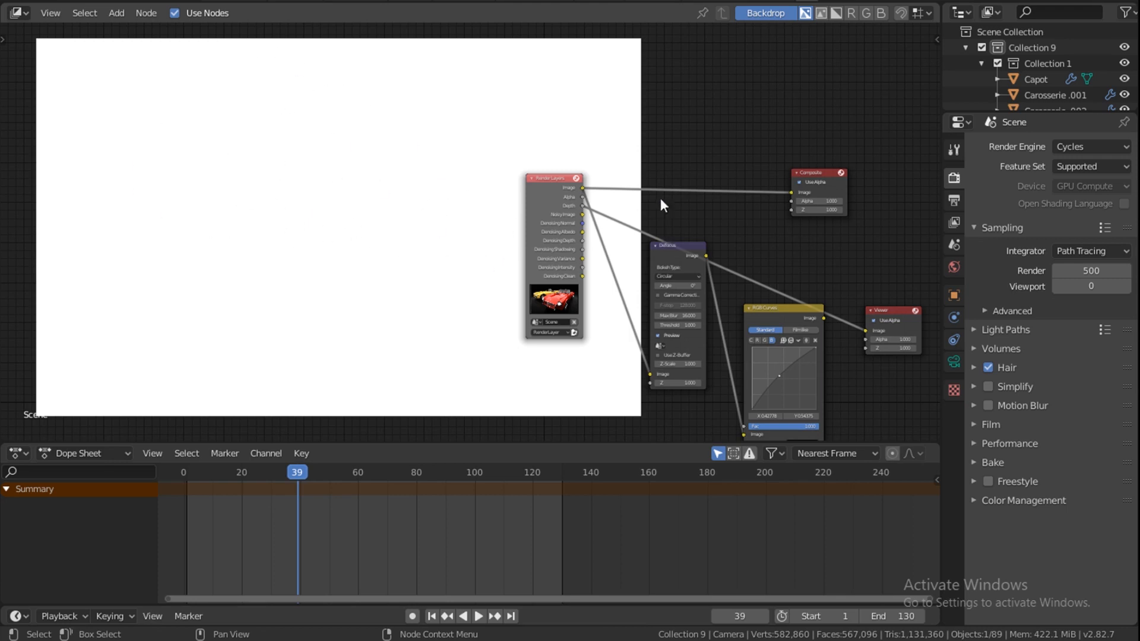
mouse_move(611, 278)
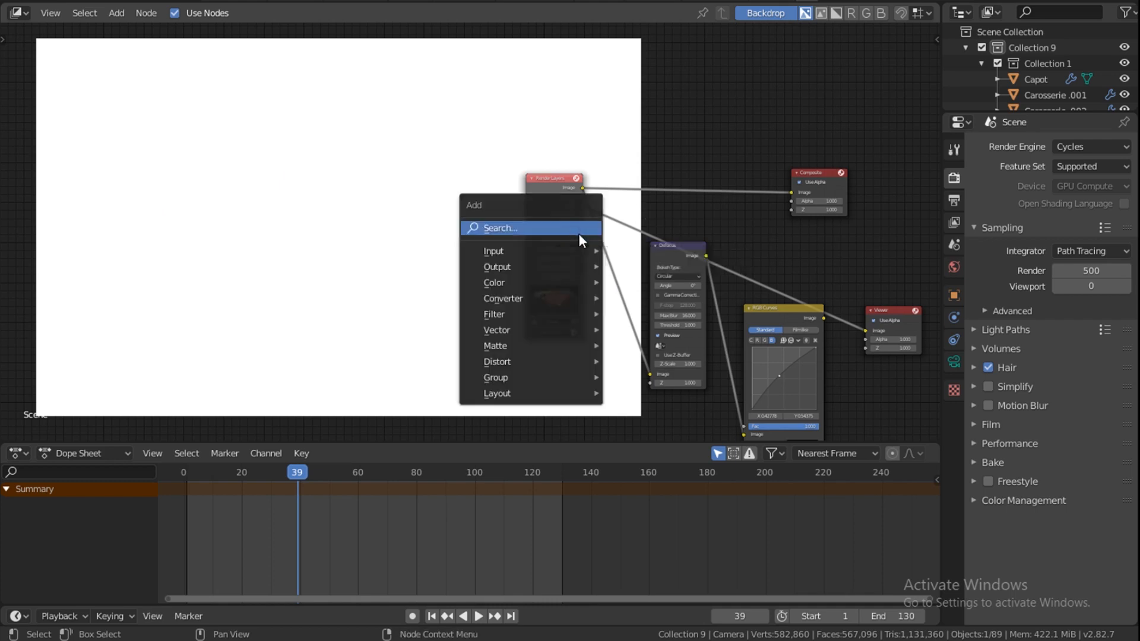
Search 'nor' to add a Normalize node for the depth link
type("nor")
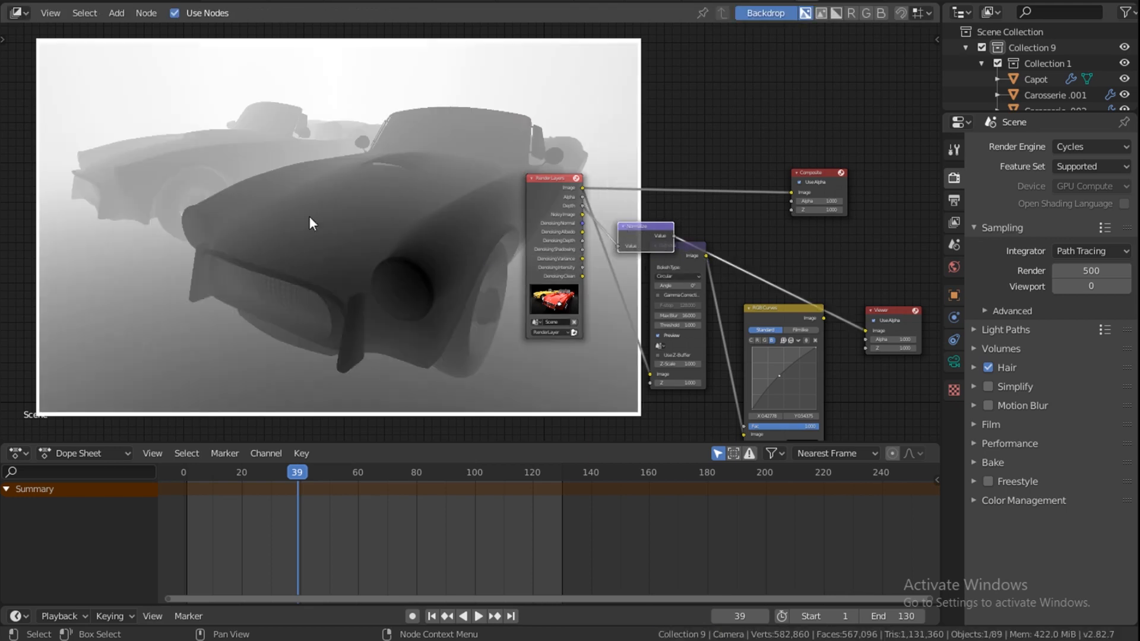
mouse_move(391, 280)
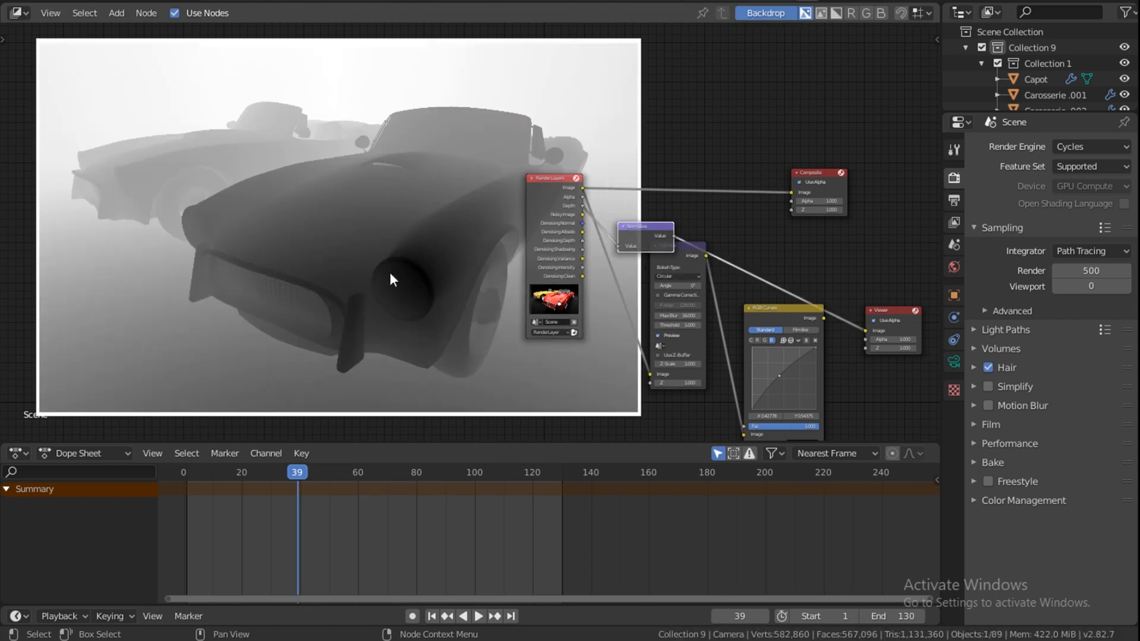
mouse_move(430, 227)
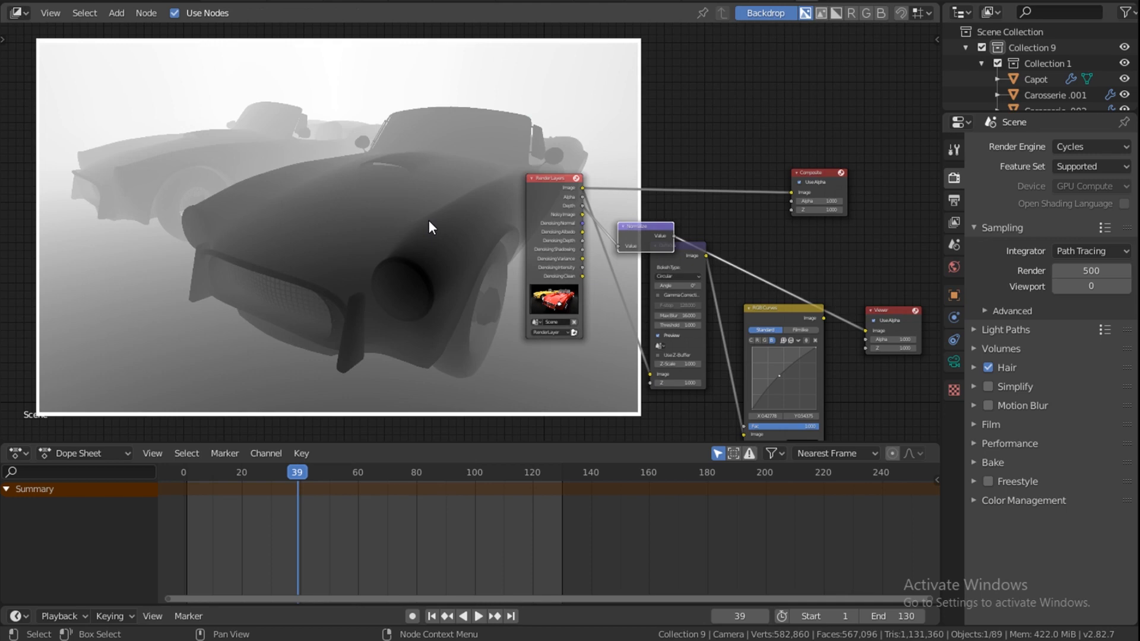
mouse_move(422, 271)
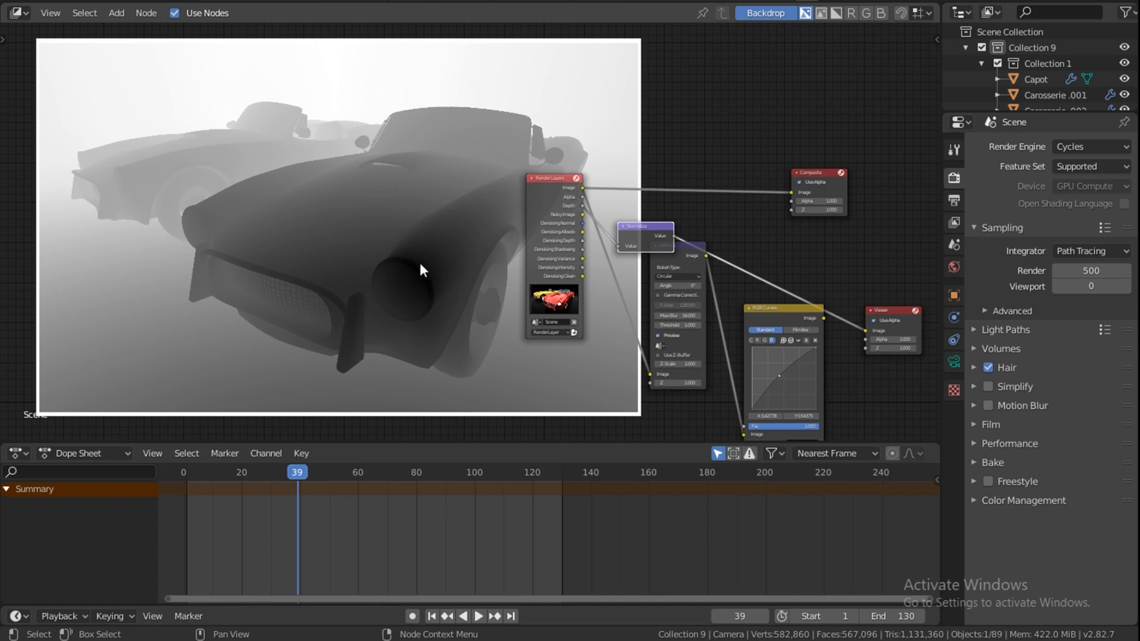
mouse_move(199, 66)
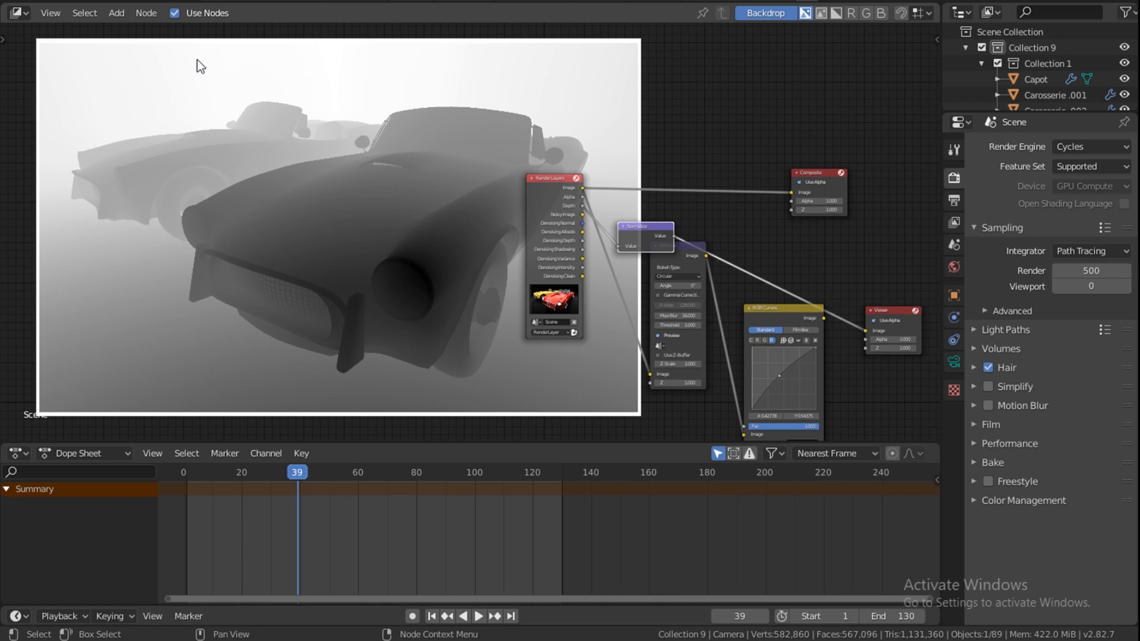
mouse_move(205, 100)
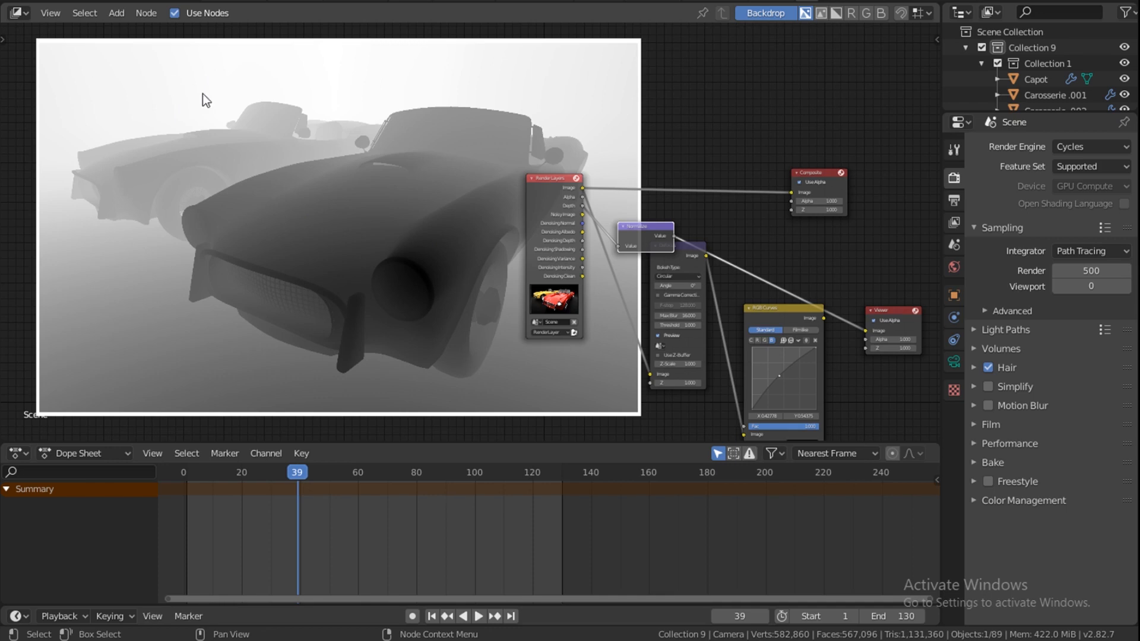
mouse_move(194, 109)
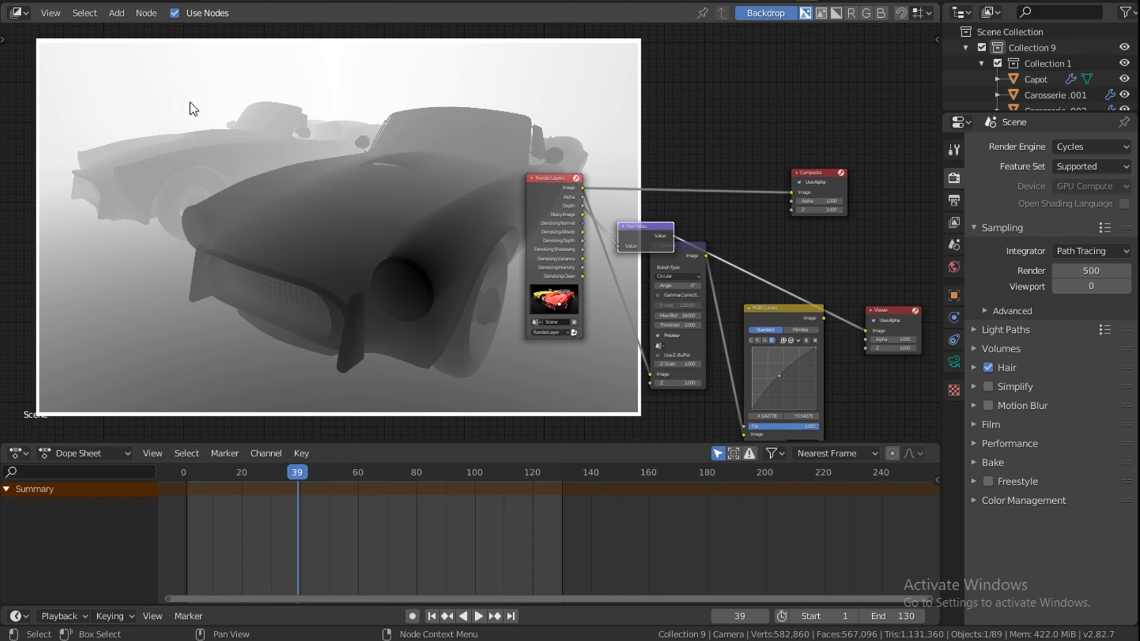
mouse_move(667, 243)
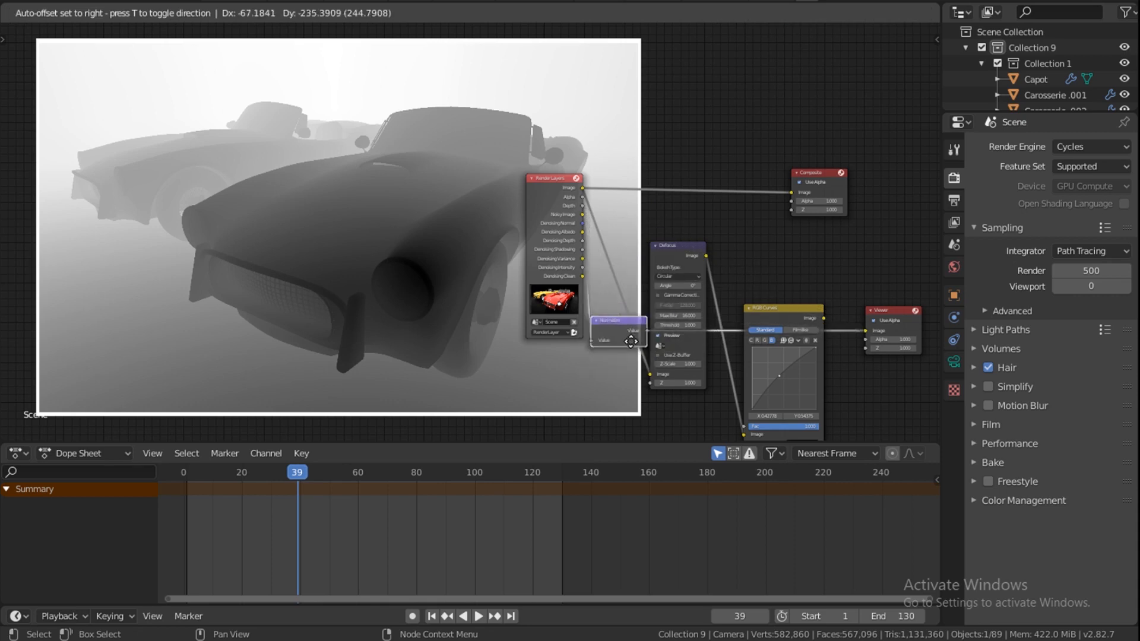
Place the Normalize node so its Value output feeds the Defocus Z input
left_click(616, 329)
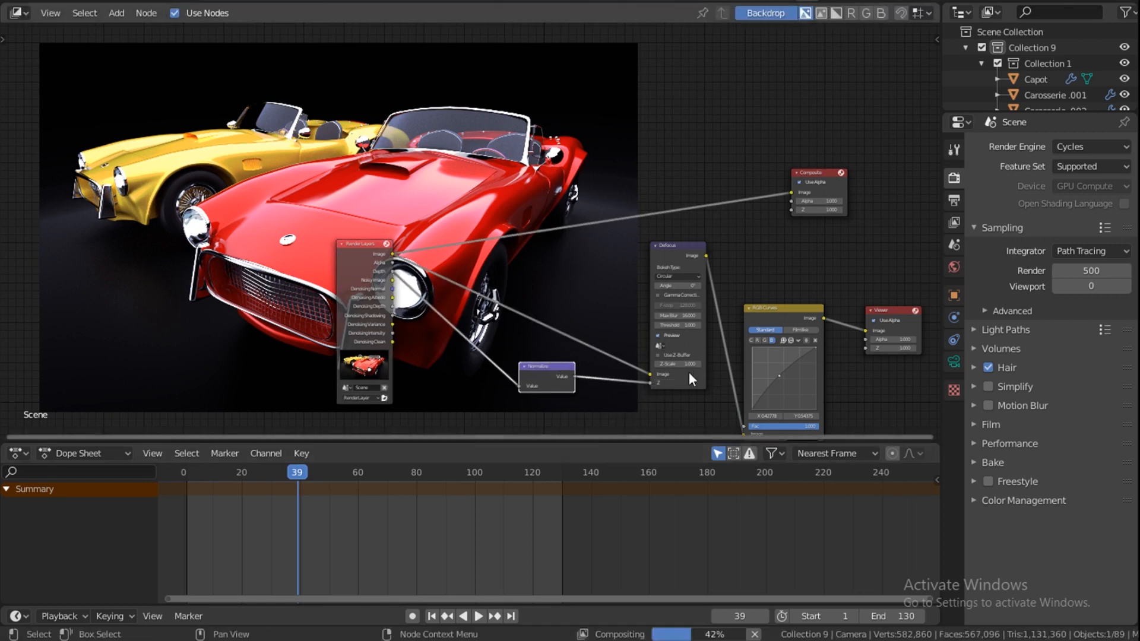
mouse_move(240, 144)
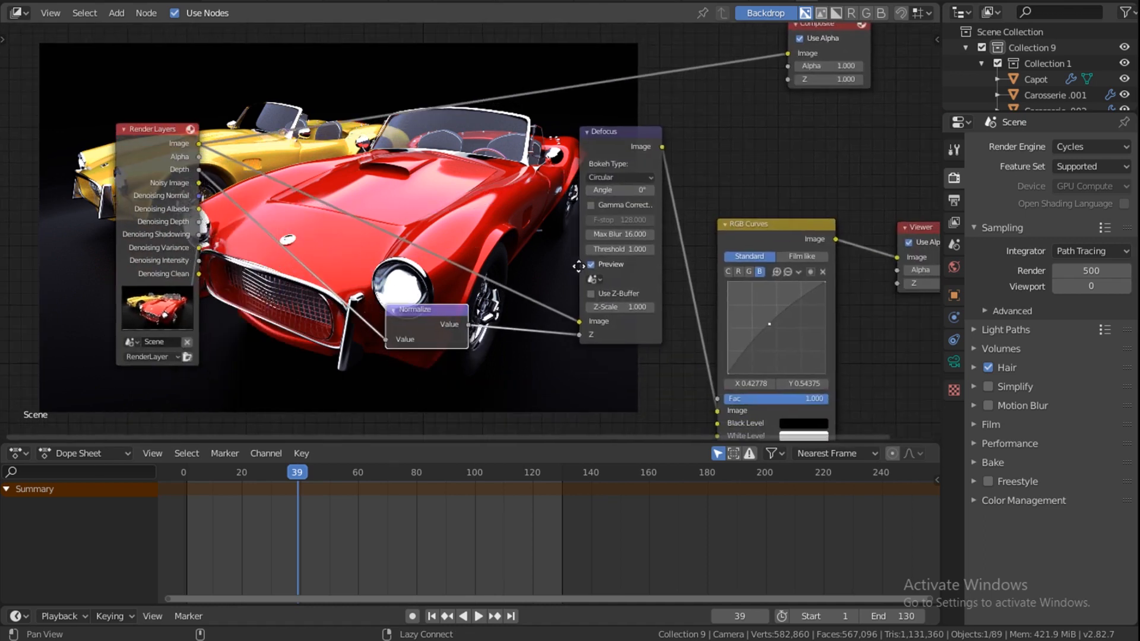
mouse_move(634, 307)
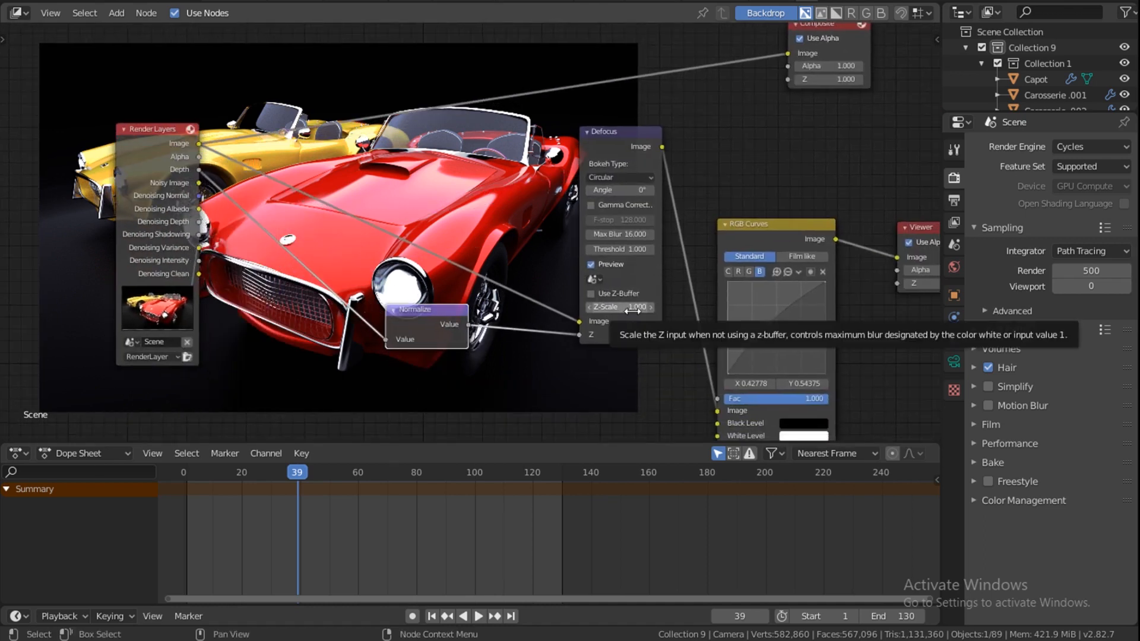
Set the Defocus Z-Scale to 20, then lower it to 10
left_click(619, 307)
type("20")
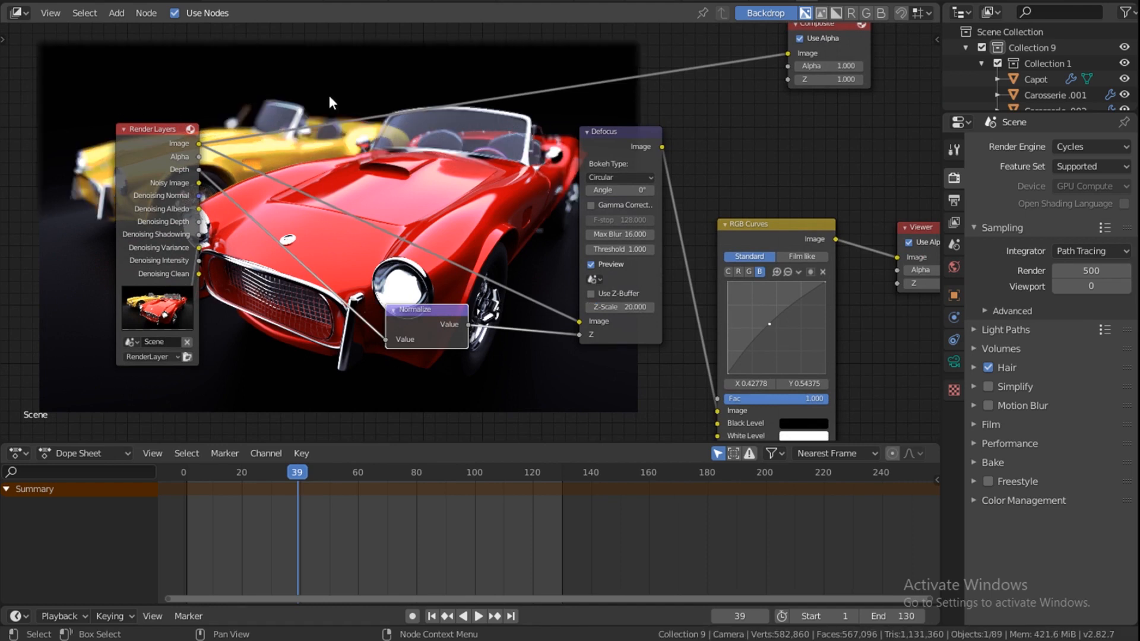
mouse_move(297, 77)
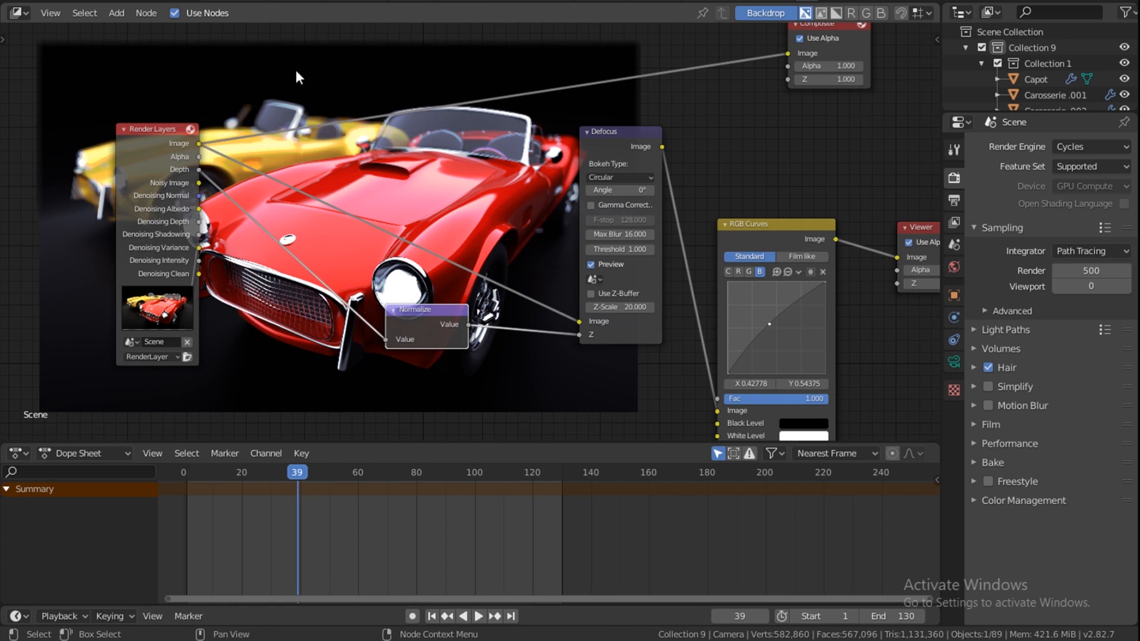
mouse_move(264, 129)
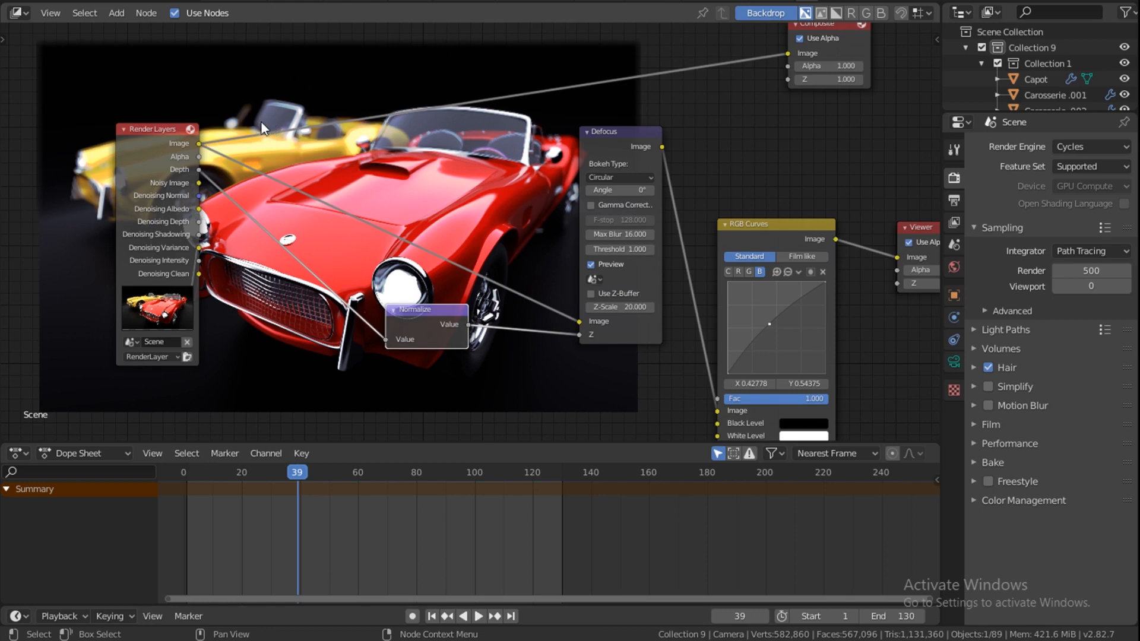
double_click(619, 307)
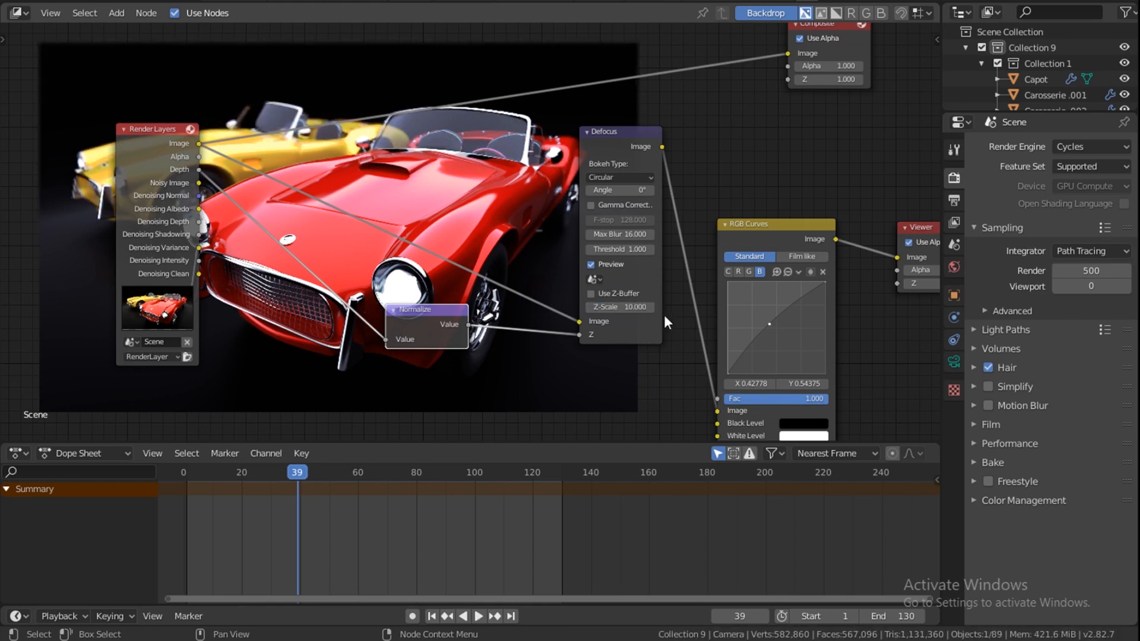
double_click(619, 307)
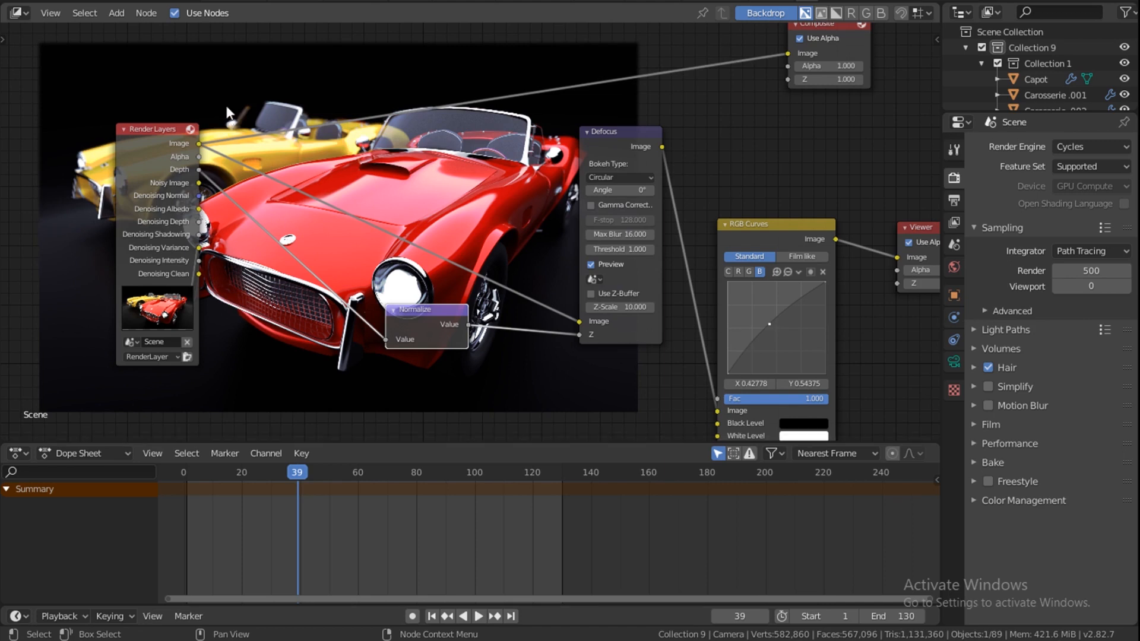
mouse_move(228, 137)
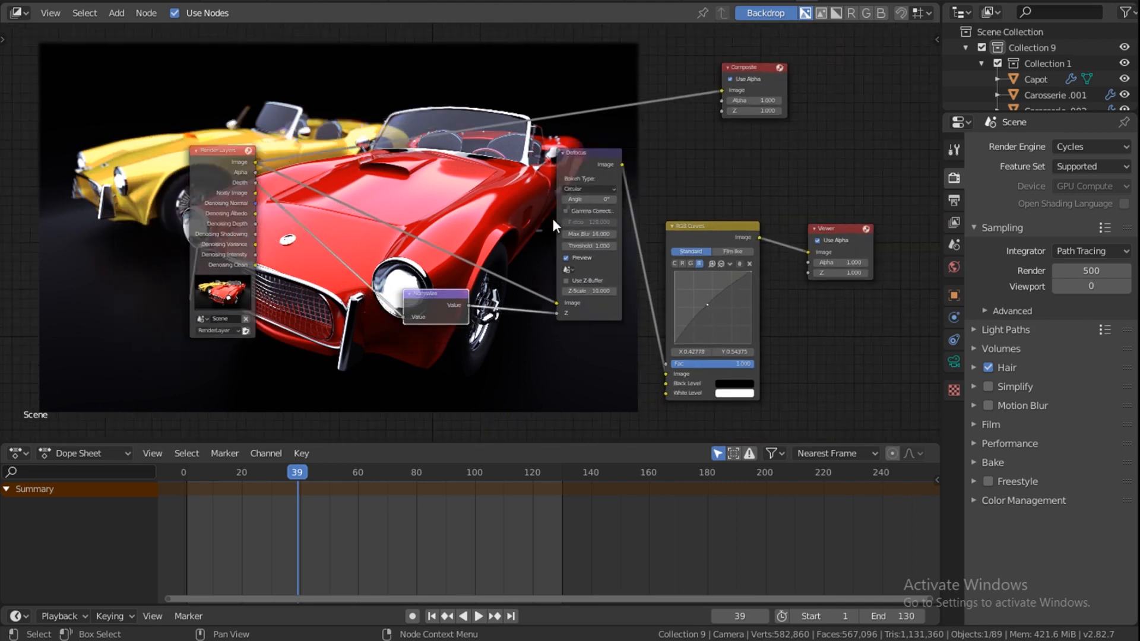
scroll("down", 3)
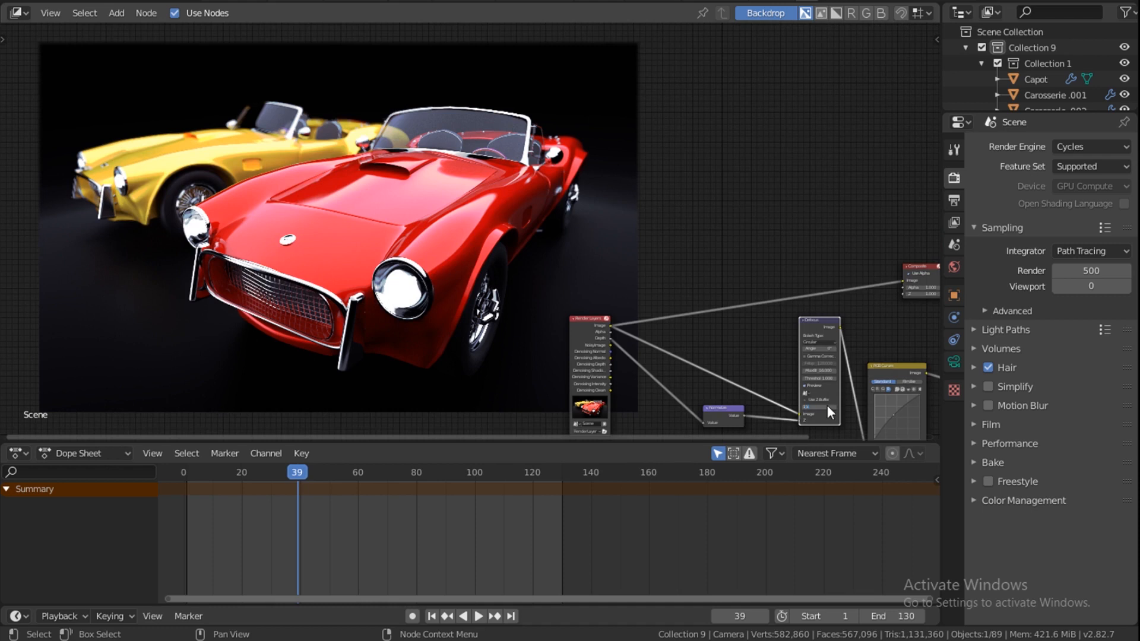
mouse_move(784, 378)
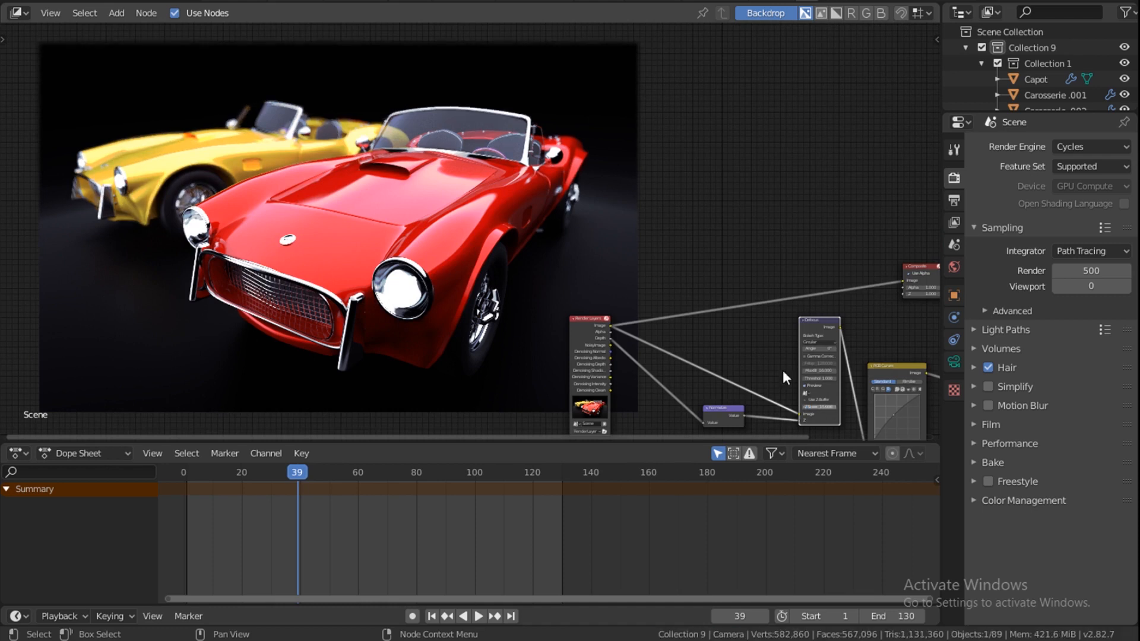
mouse_move(393, 129)
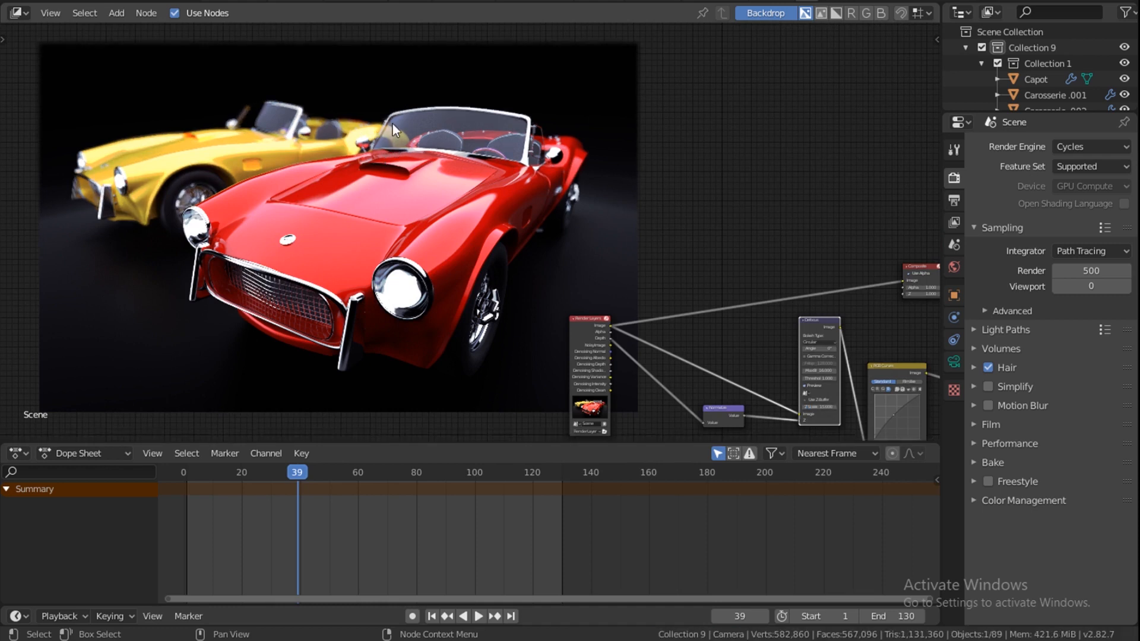
mouse_move(190, 89)
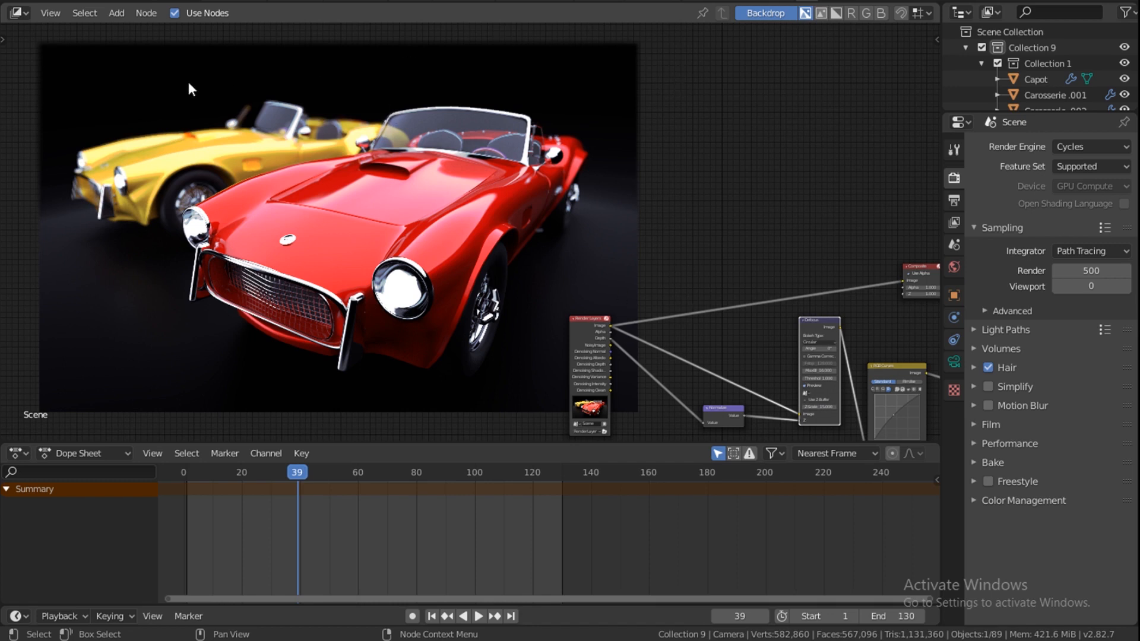
mouse_move(271, 137)
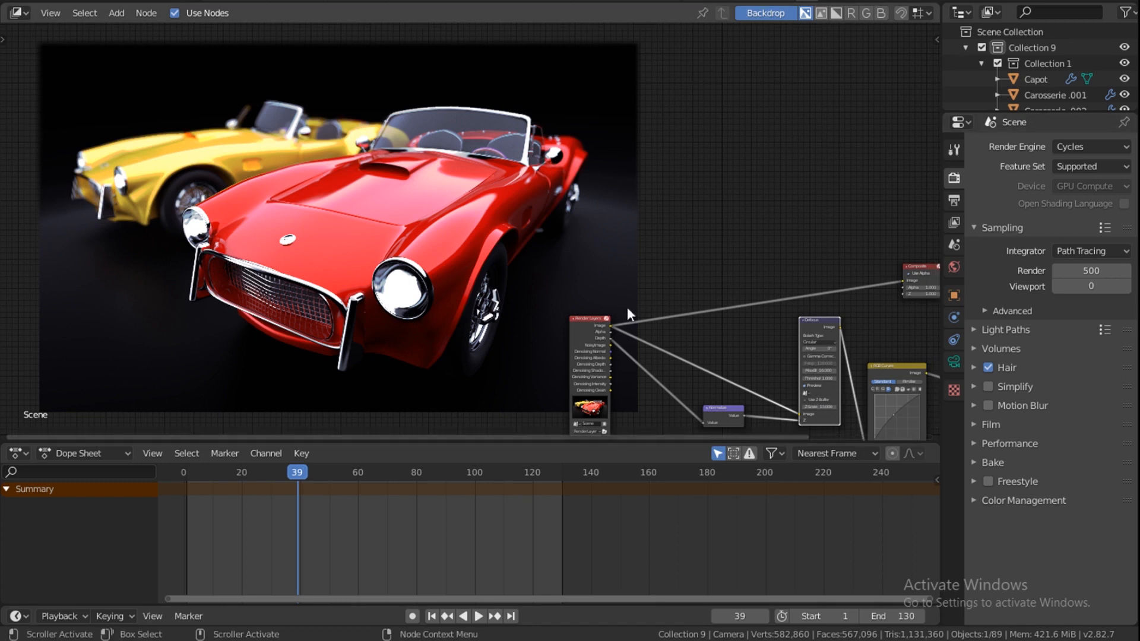
mouse_move(481, 193)
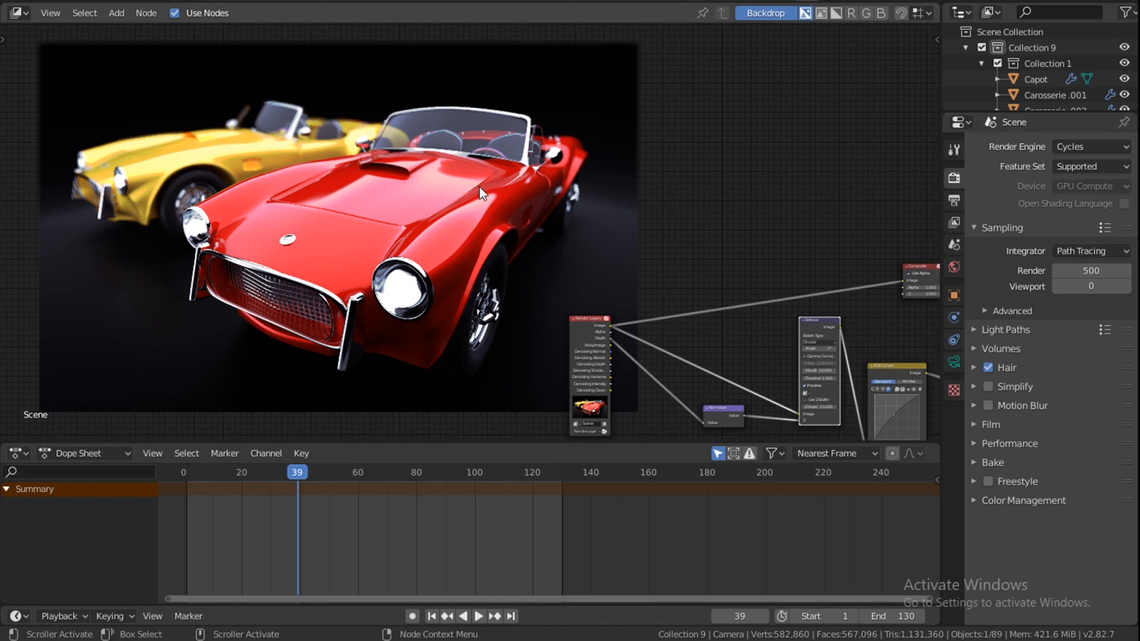